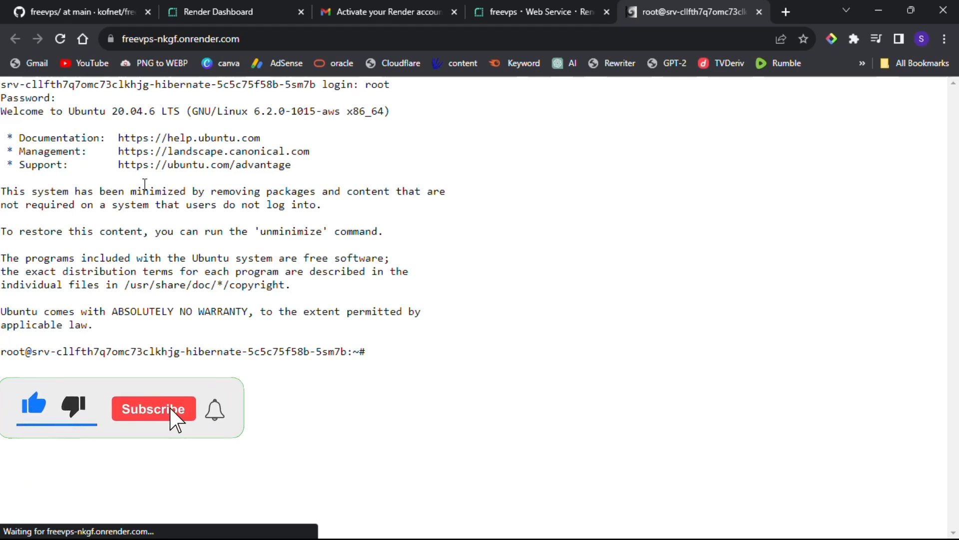
Leave the finished shellinabox terminal demo and go to github.com.
left_click(153, 409)
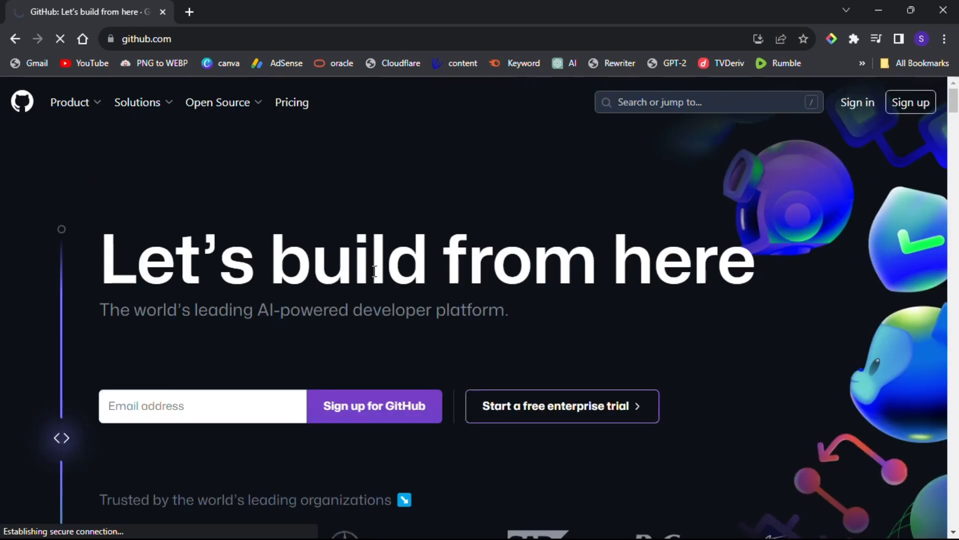
Sign in to GitHub as admin, resubmitting after the first attempt fails.
left_click(857, 102)
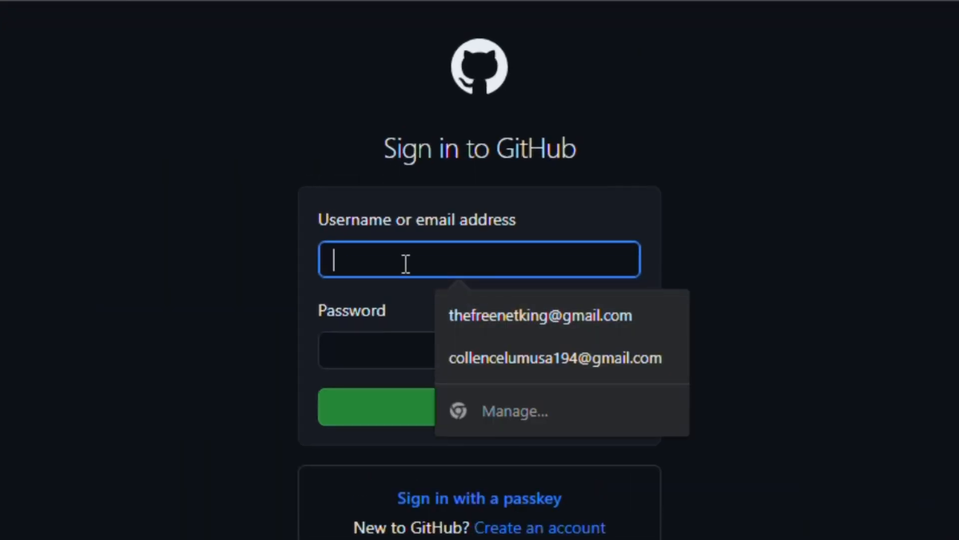
type("admin")
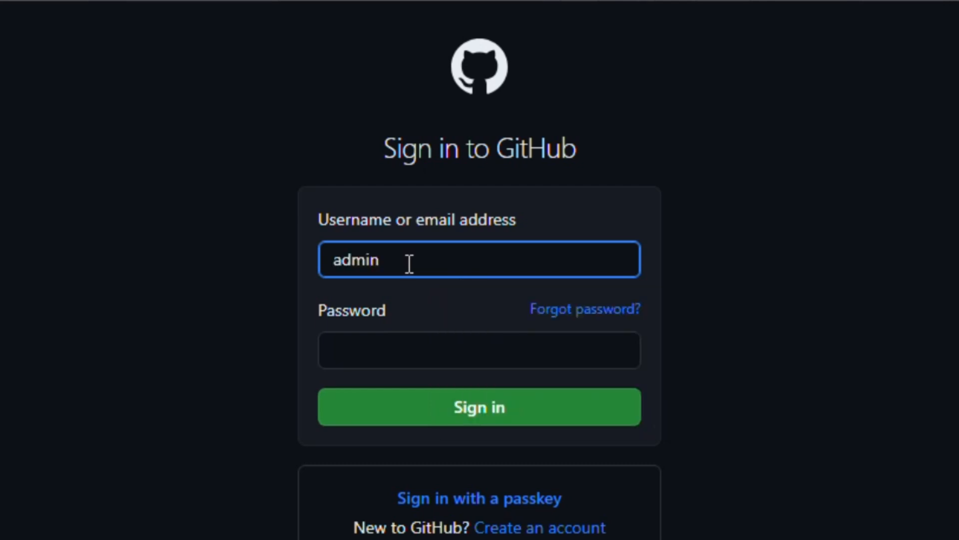
left_click(479, 406)
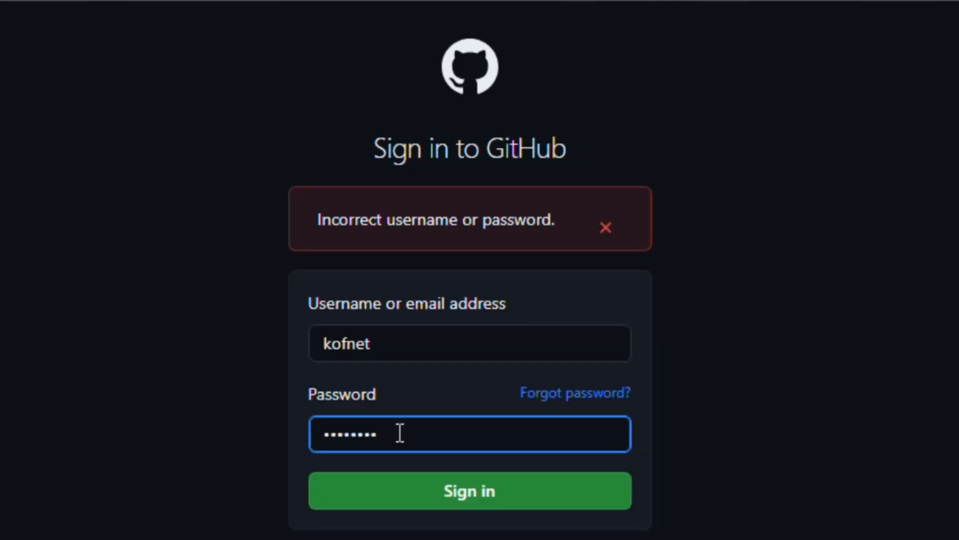
left_click(469, 490)
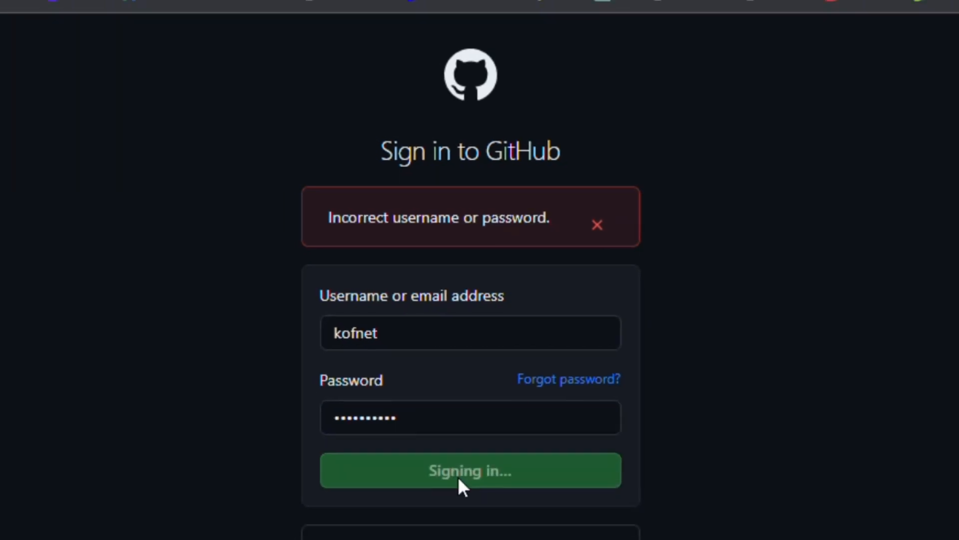
left_click(469, 470)
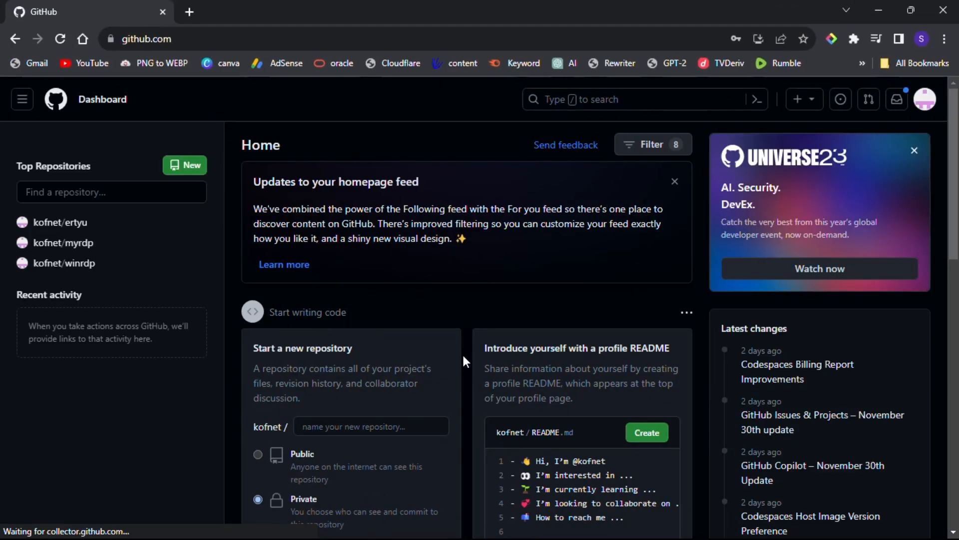
Create a private repository named 'freevps' from the dashboard's new repository box.
scroll("down", 3)
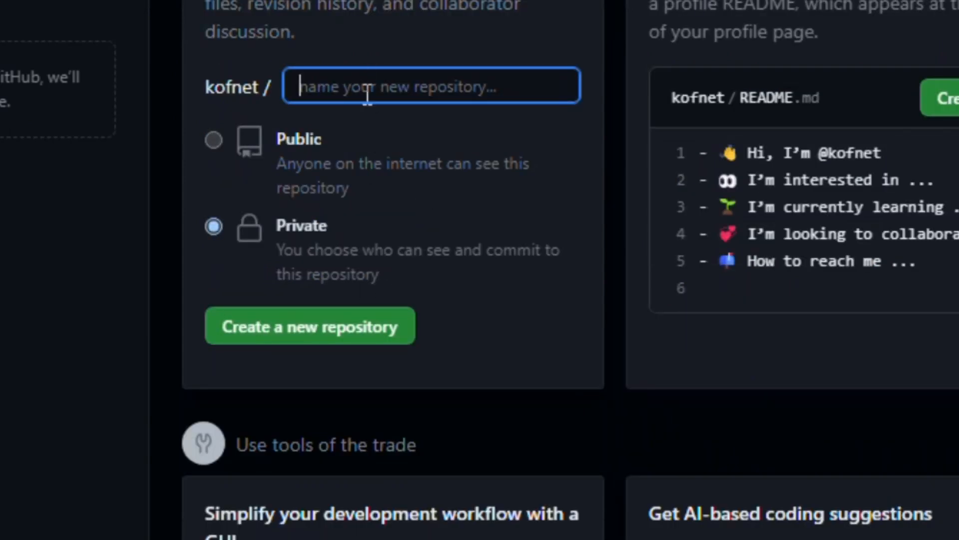
type("free")
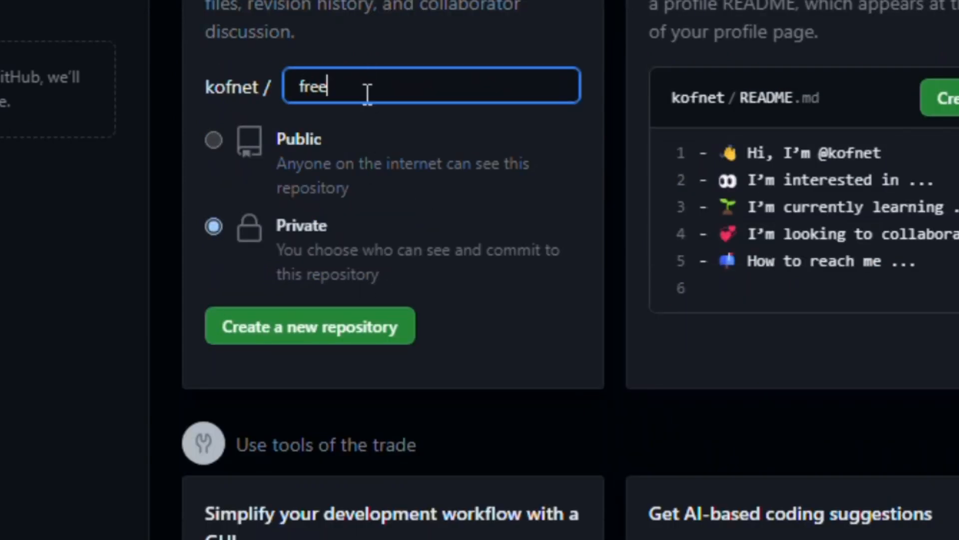
type("vps")
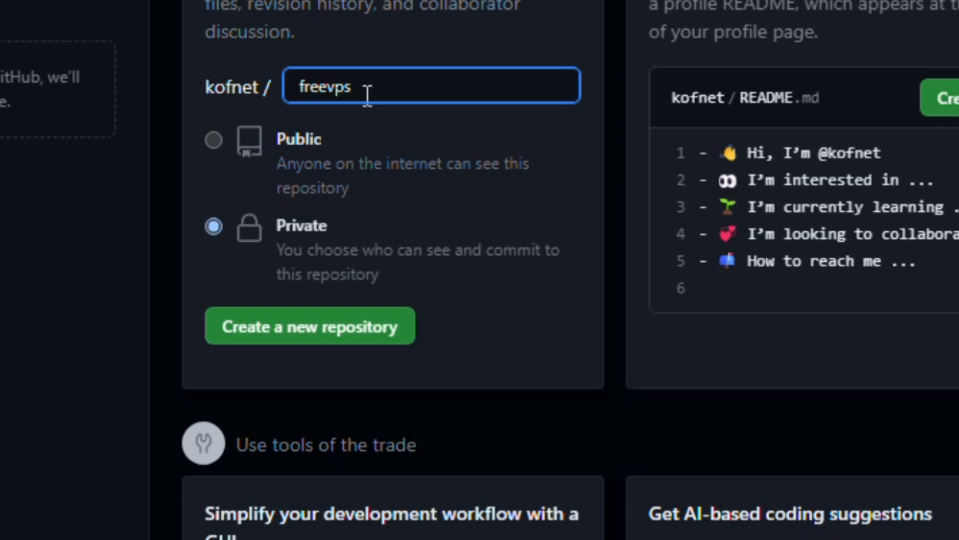
mouse_move(436, 136)
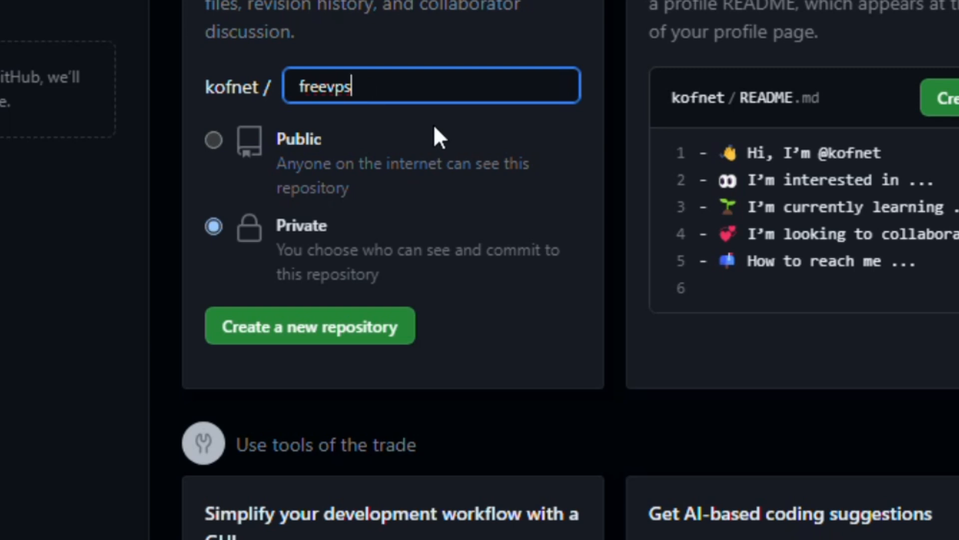
mouse_move(270, 207)
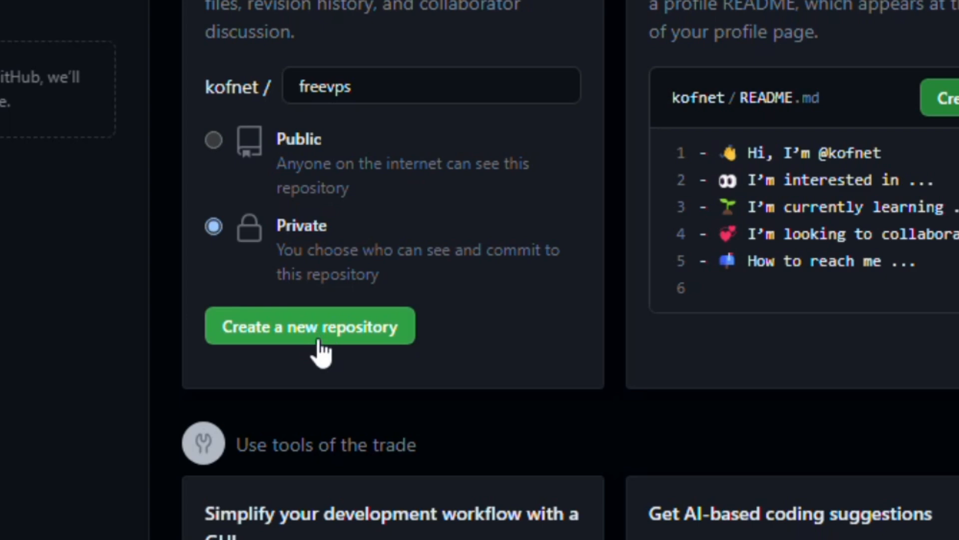
left_click(310, 325)
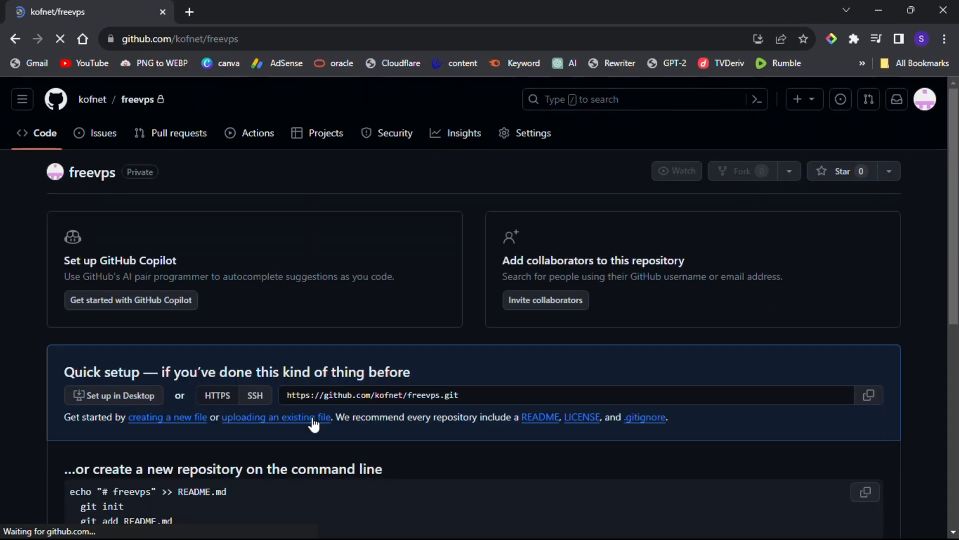
Start a new file named 'Dockerfile' in the freevps repository.
left_click(676, 171)
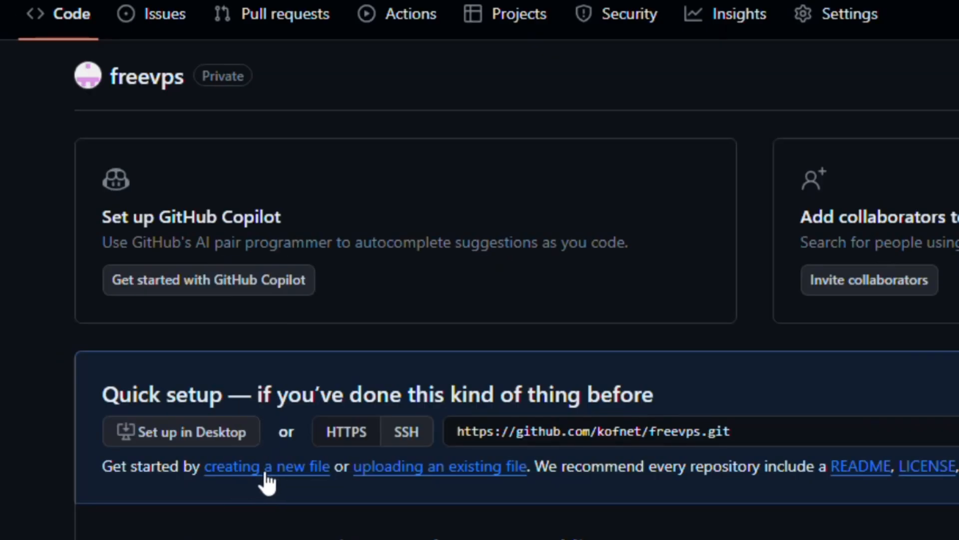
left_click(267, 466)
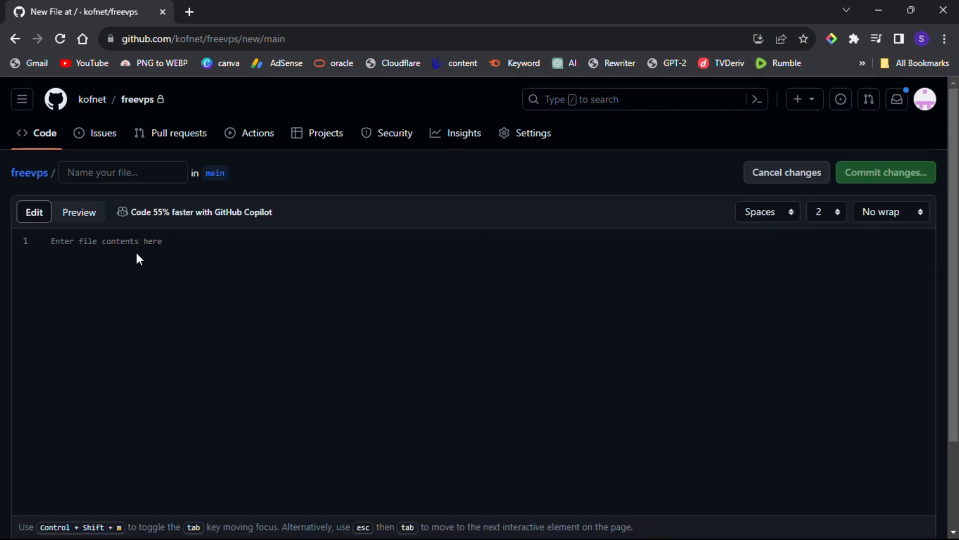
left_click(122, 172)
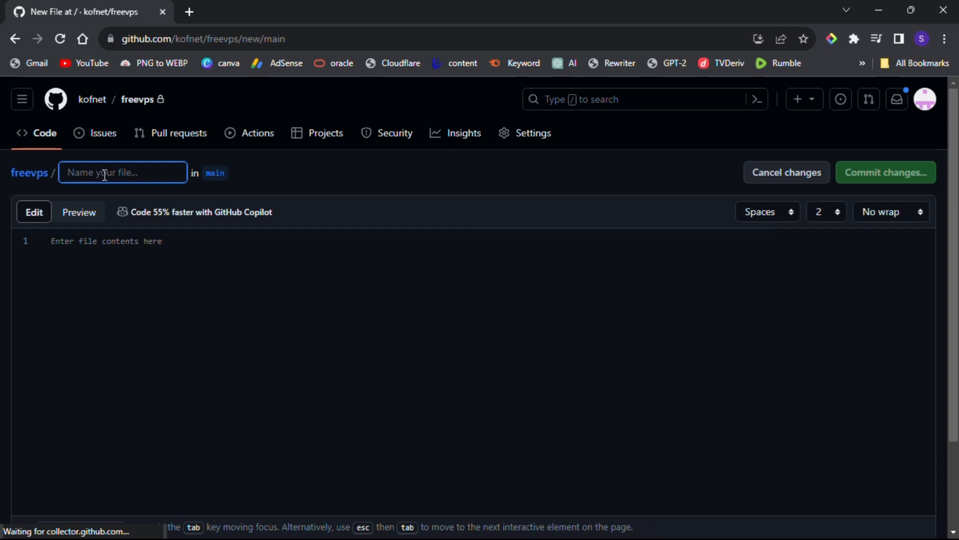
type("Docker")
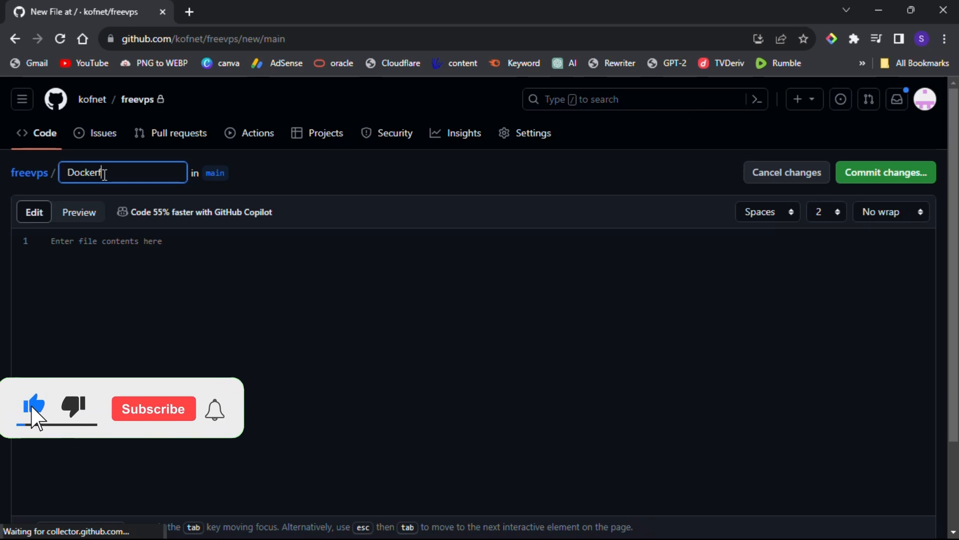
type("file")
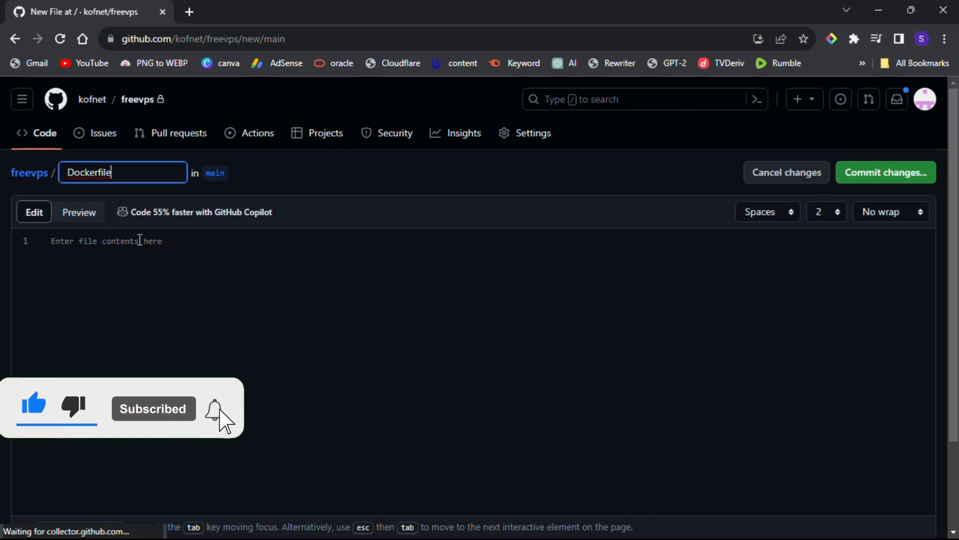
Paste the Ubuntu 20.04 shellinabox Dockerfile contents, on port 4200, and commit it.
left_click(106, 241)
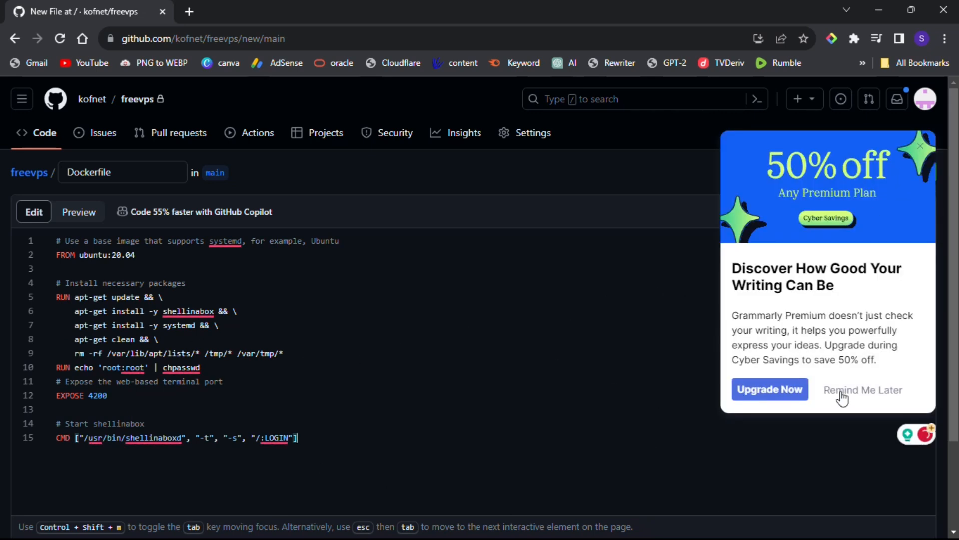
left_click(897, 172)
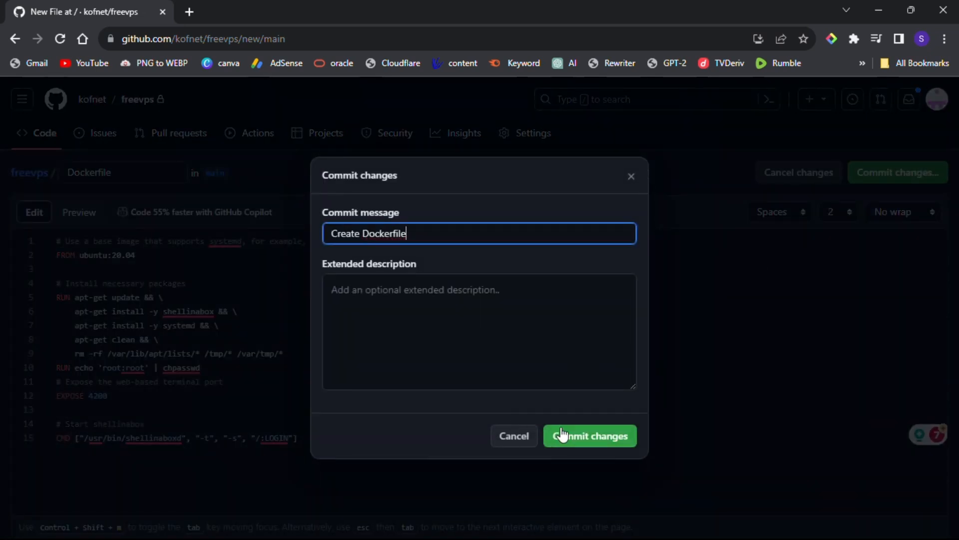
left_click(589, 435)
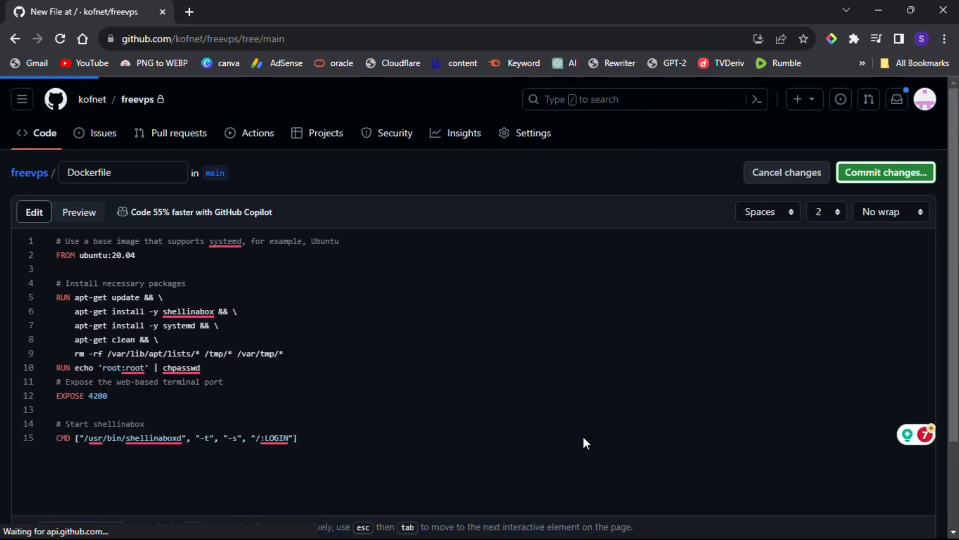
left_click(885, 172)
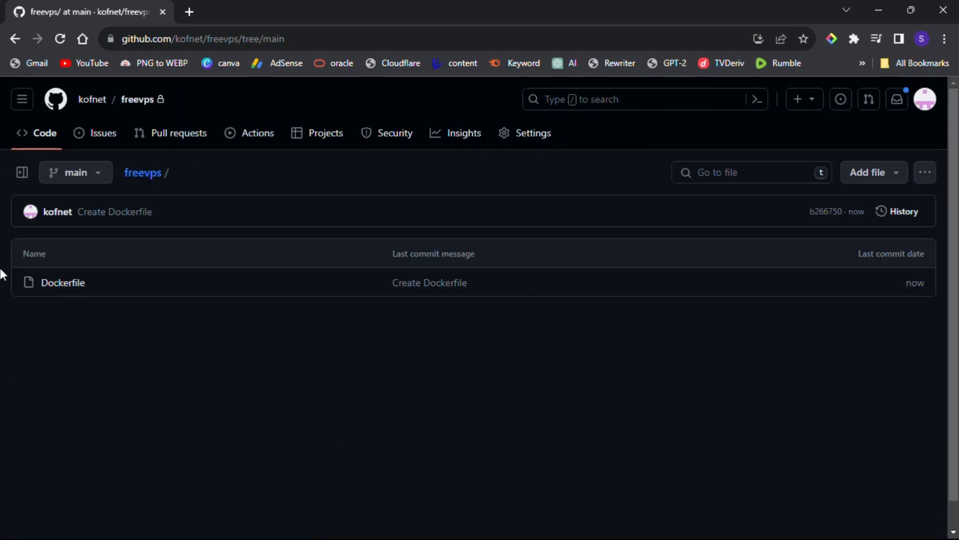
mouse_move(411, 23)
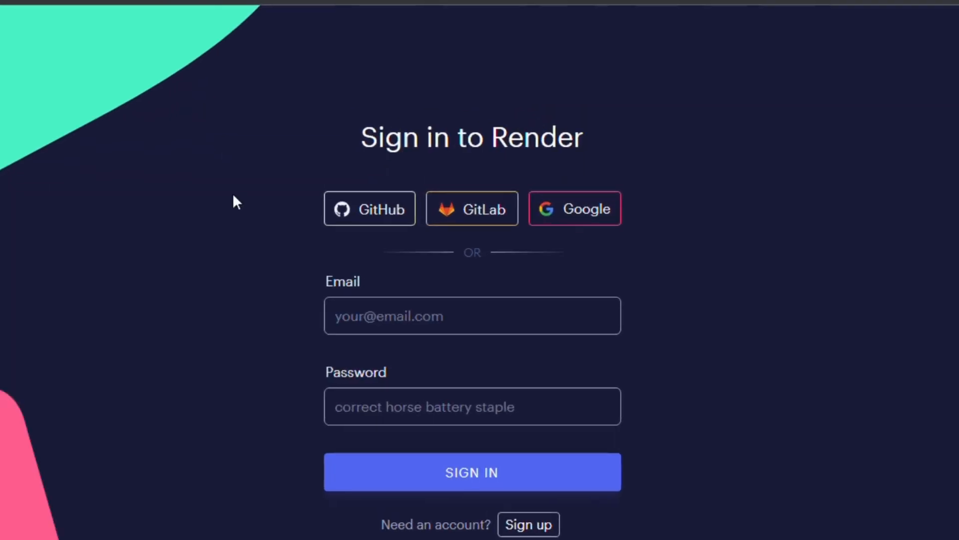
Choose GitHub on Render's sign-in page and authorize Render's access.
left_click(370, 208)
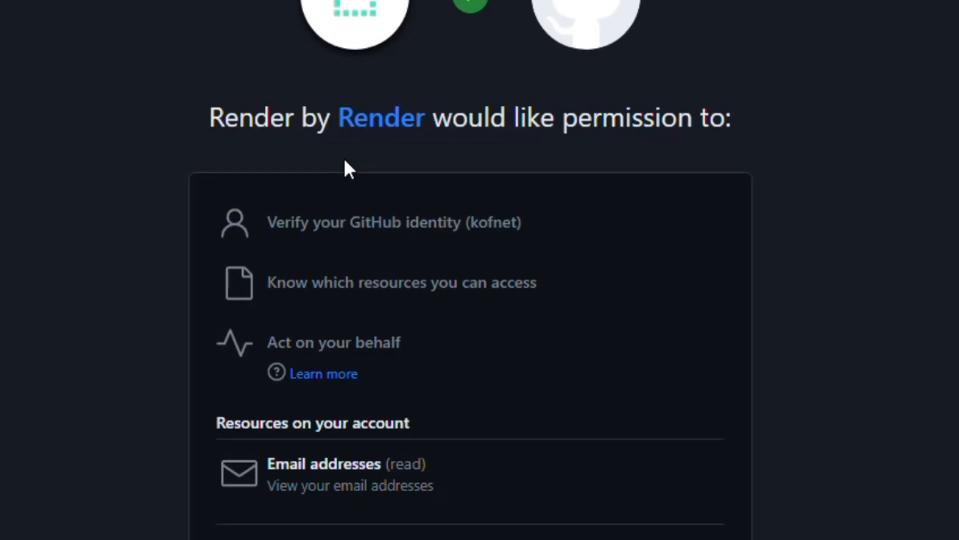
scroll("down", 3)
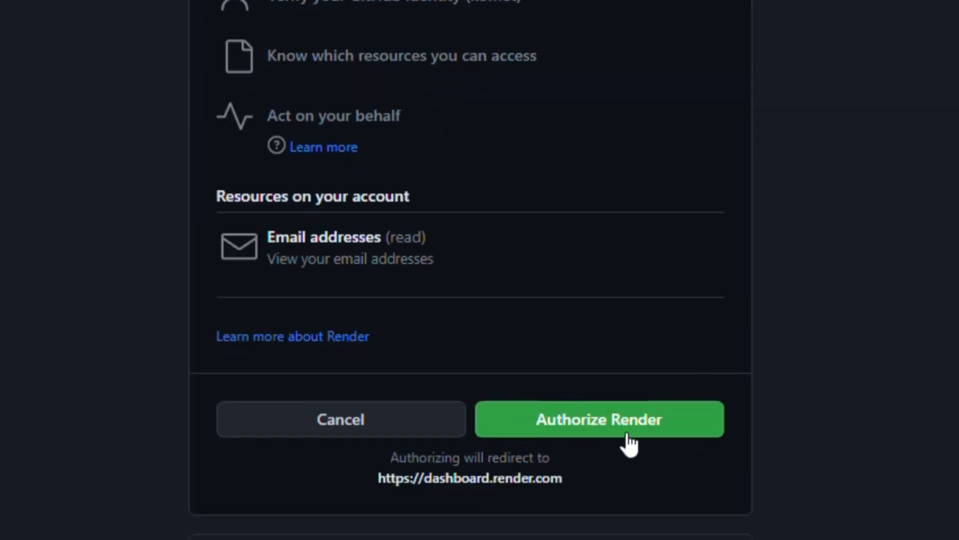
left_click(599, 419)
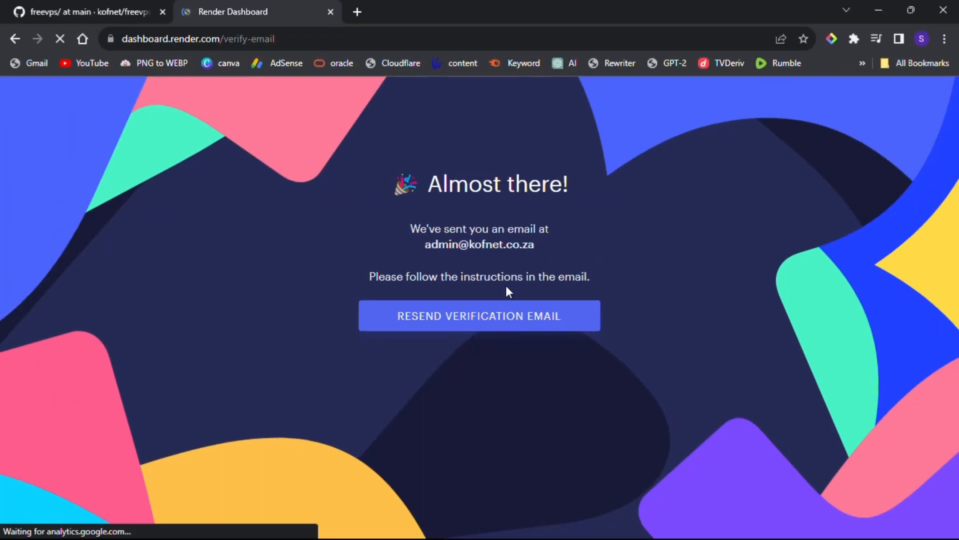
Check Gmail in a new tab for the Render verification email, entering 'kofnet'.
left_click(357, 12)
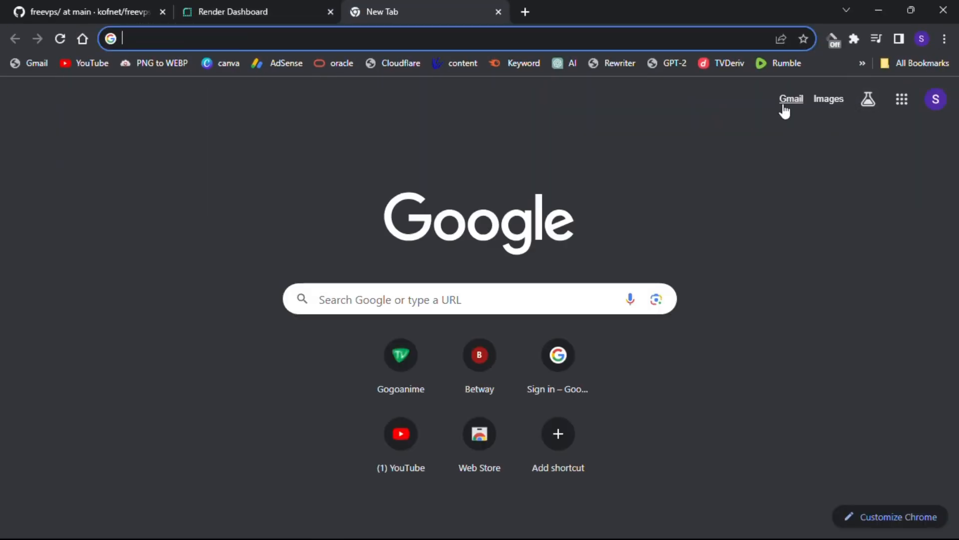
left_click(790, 98)
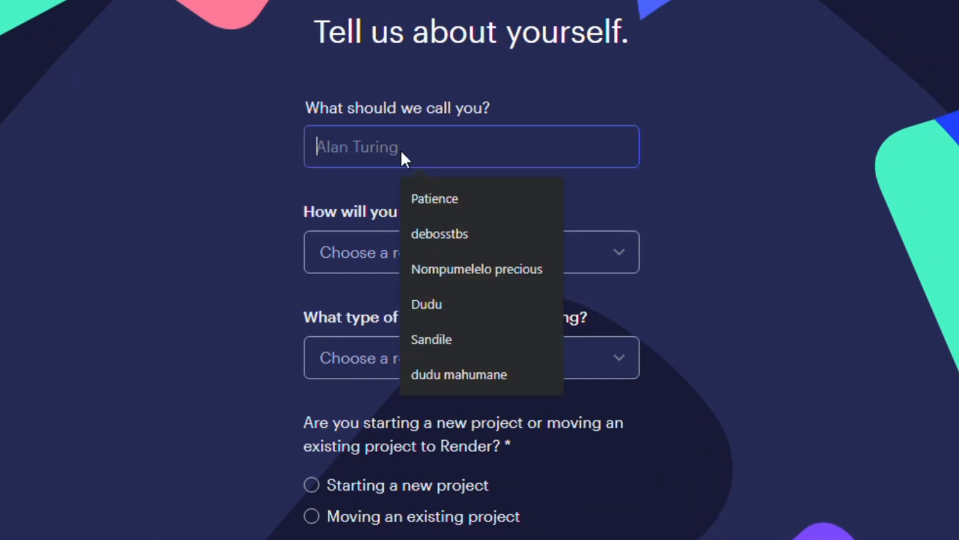
type("kofnet")
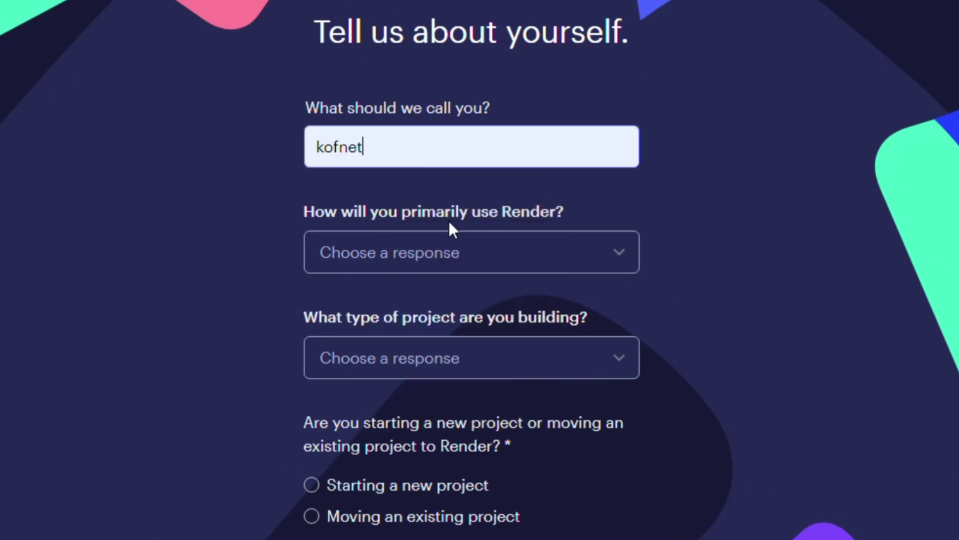
Answer the survey: personal use, static website, new project, then continue to Render.
left_click(471, 251)
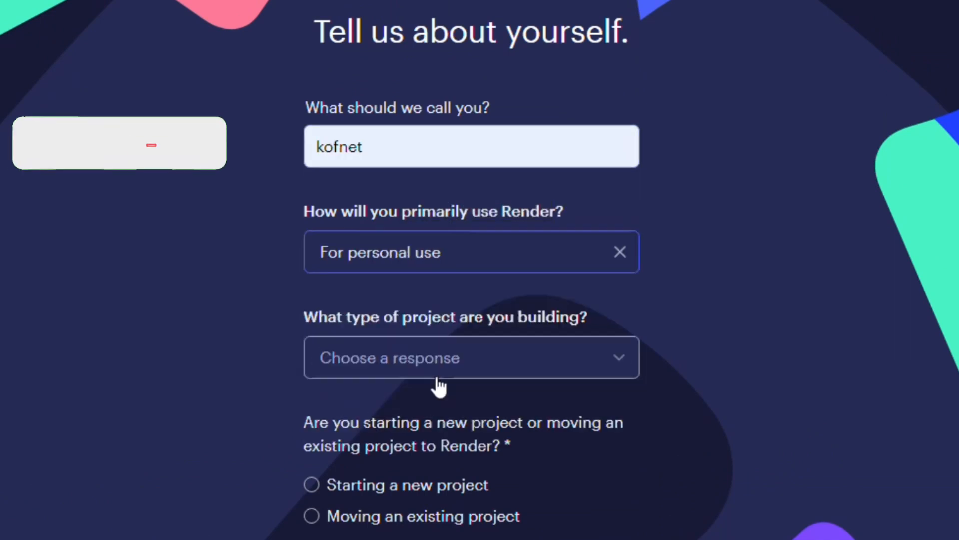
left_click(471, 358)
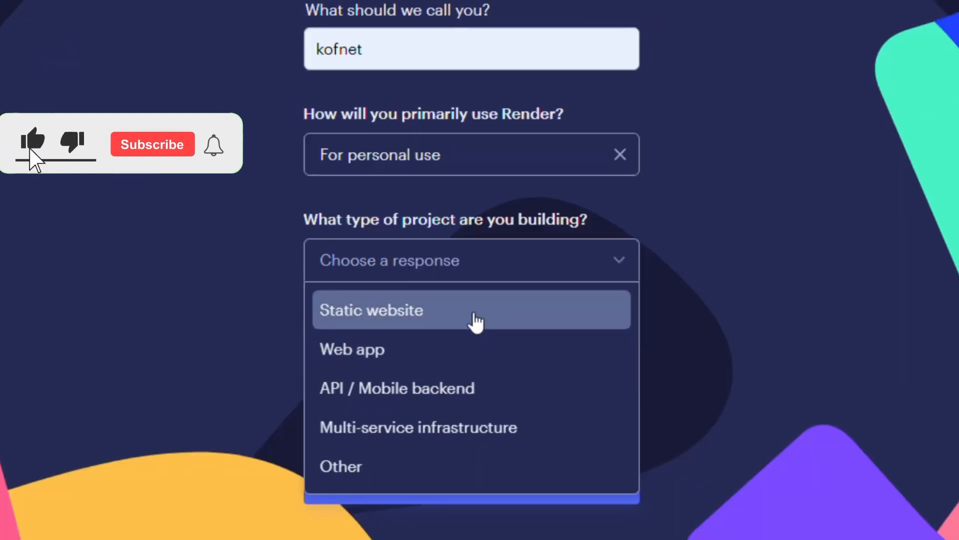
left_click(372, 309)
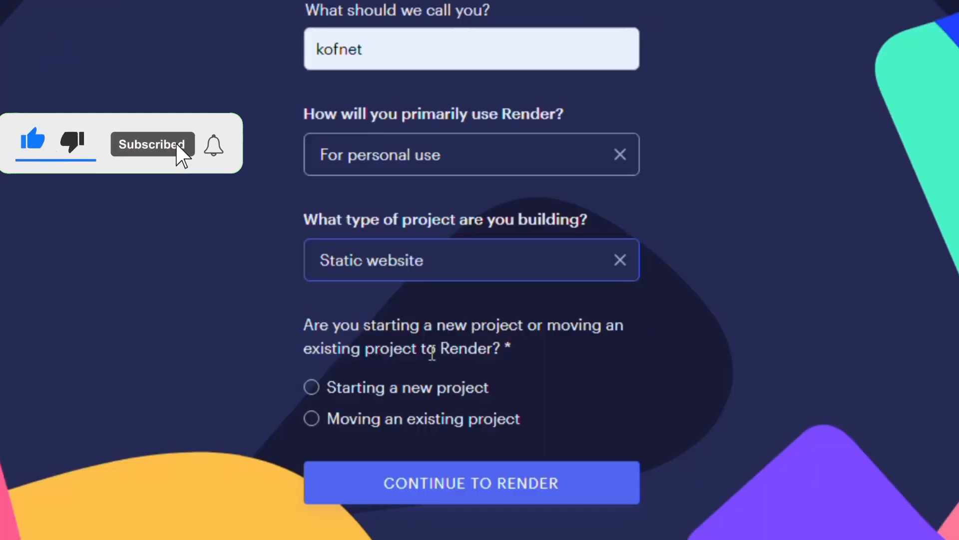
left_click(311, 387)
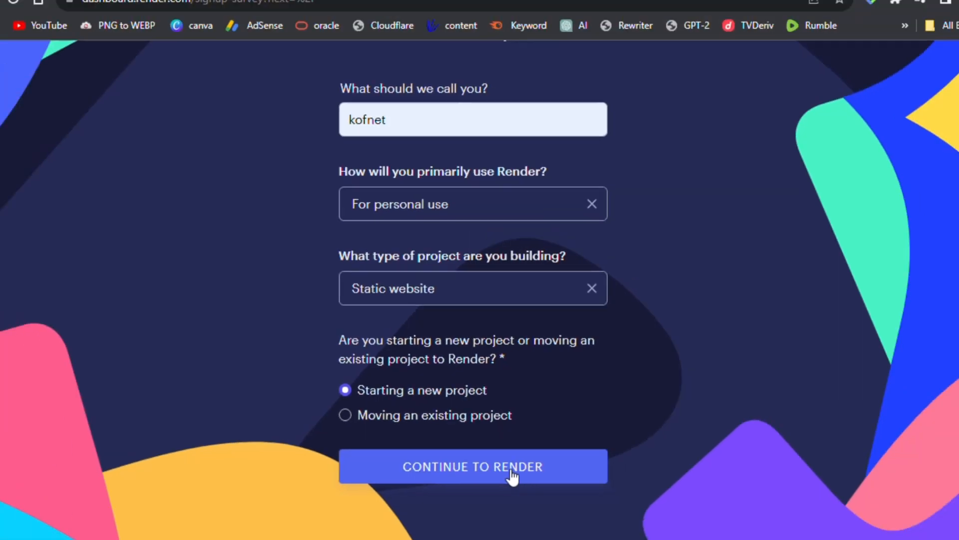
left_click(472, 466)
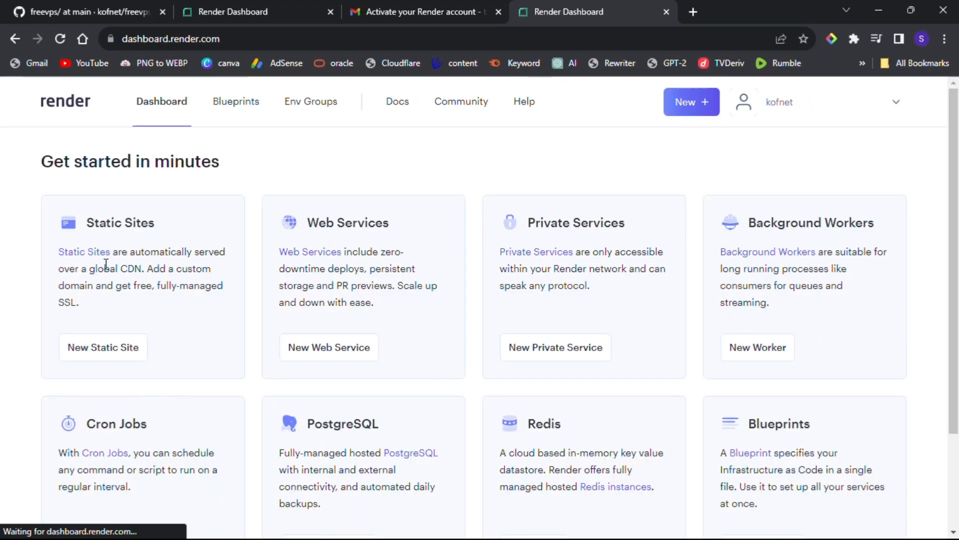
Choose New + > Web Service and begin connecting a GitHub repository.
left_click(691, 101)
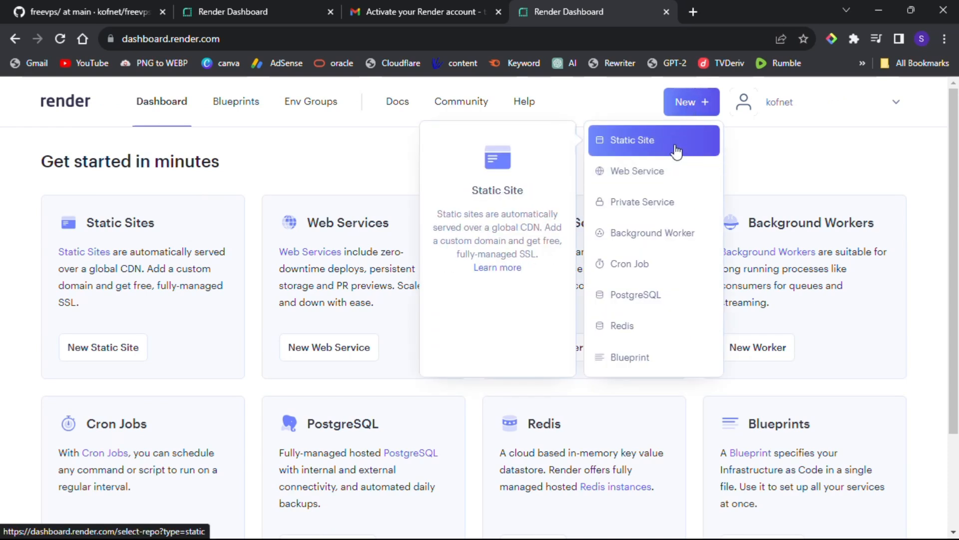
mouse_move(414, 38)
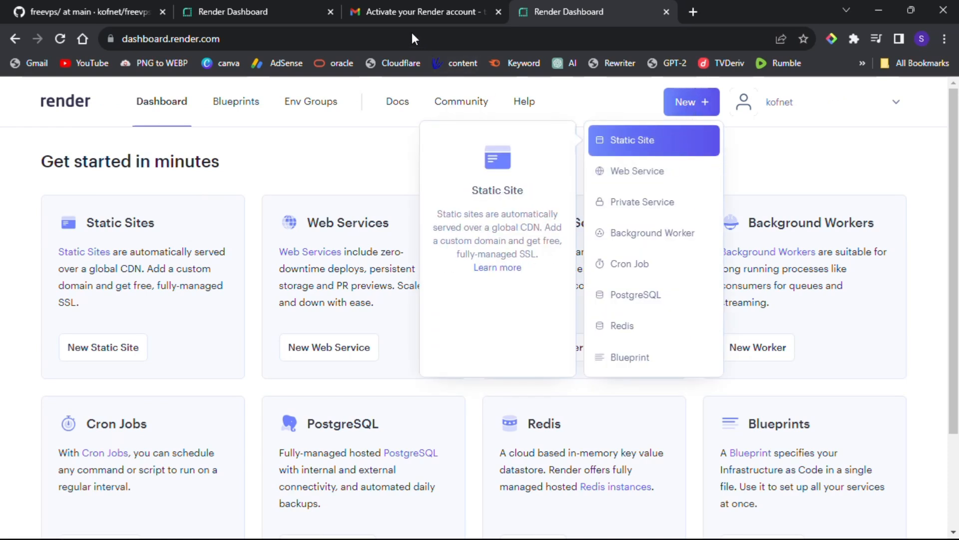
mouse_move(637, 171)
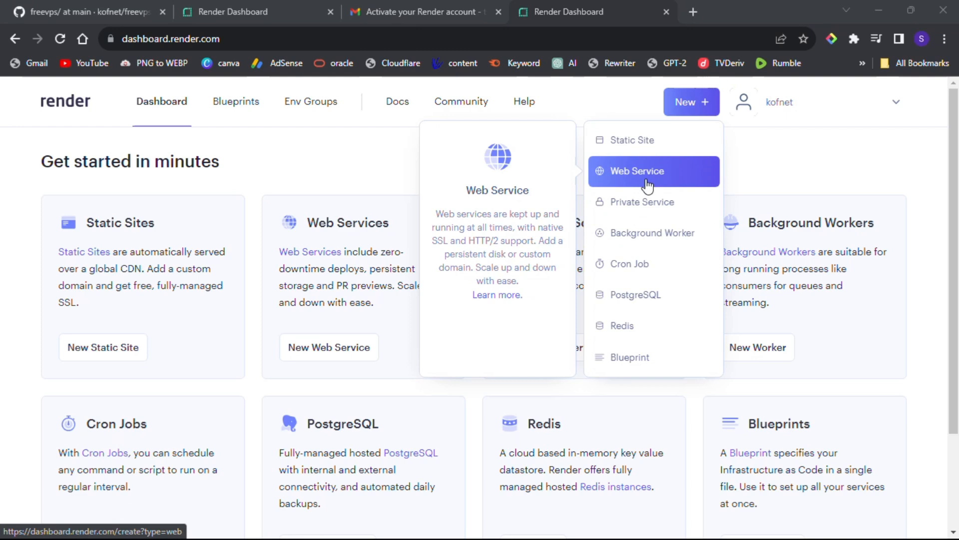
left_click(638, 171)
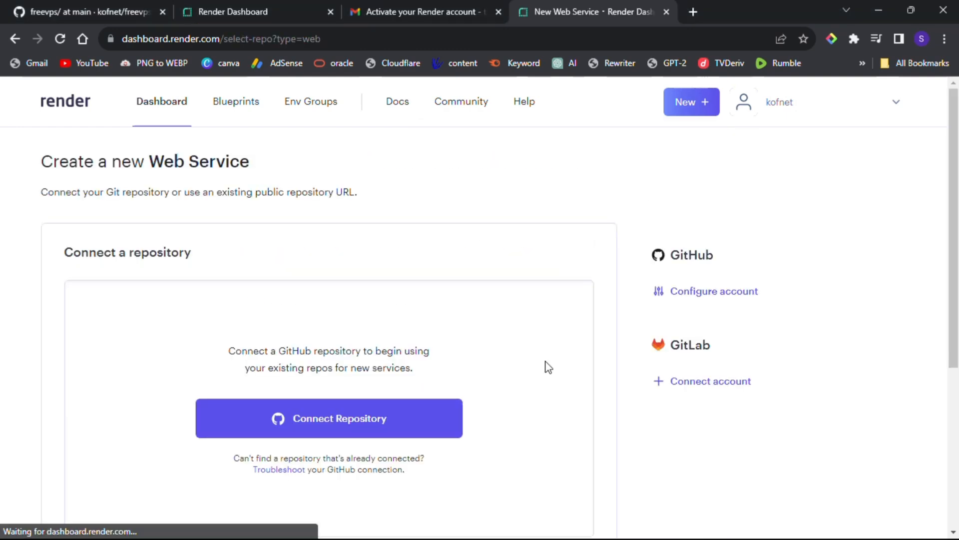
scroll("down", 3)
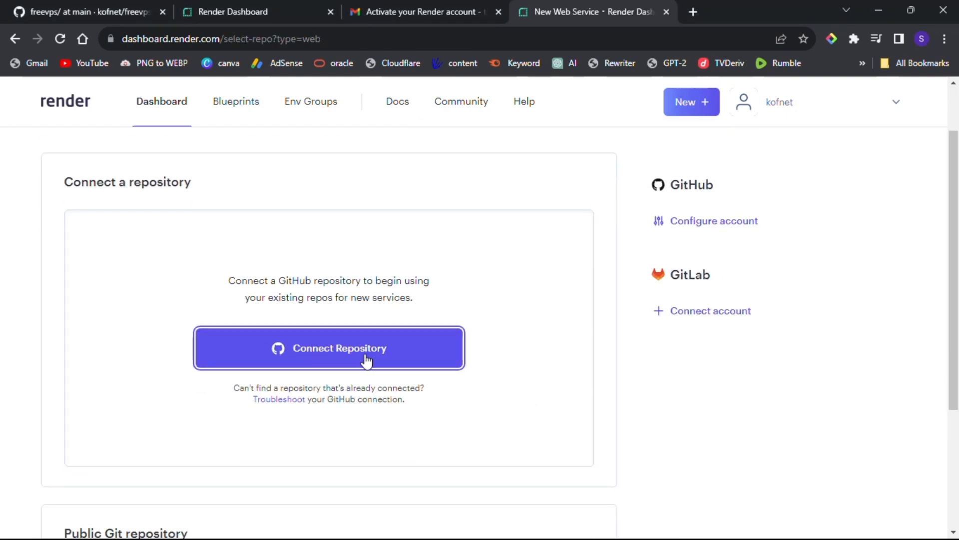
left_click(328, 348)
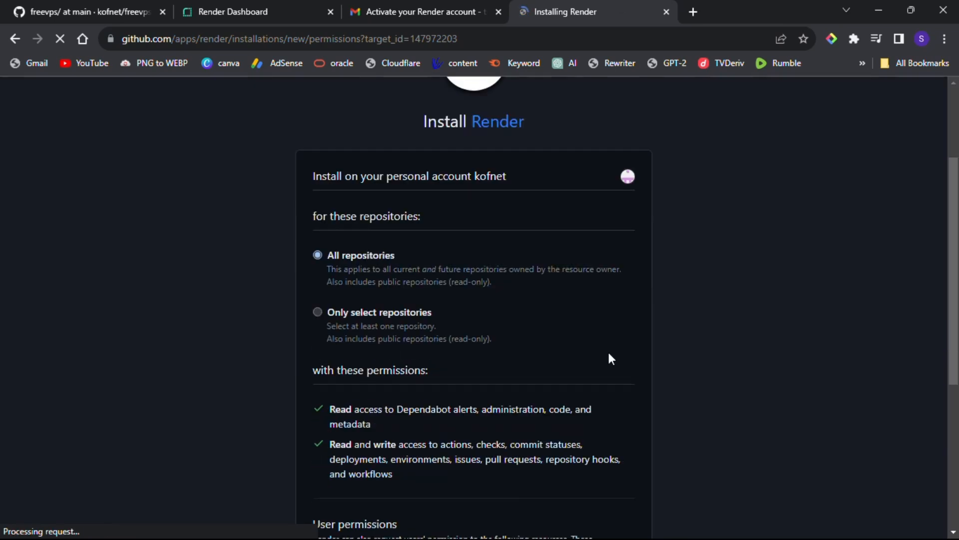
Install Render on all kofnet repositories and connect the freevps repository.
scroll("down", 3)
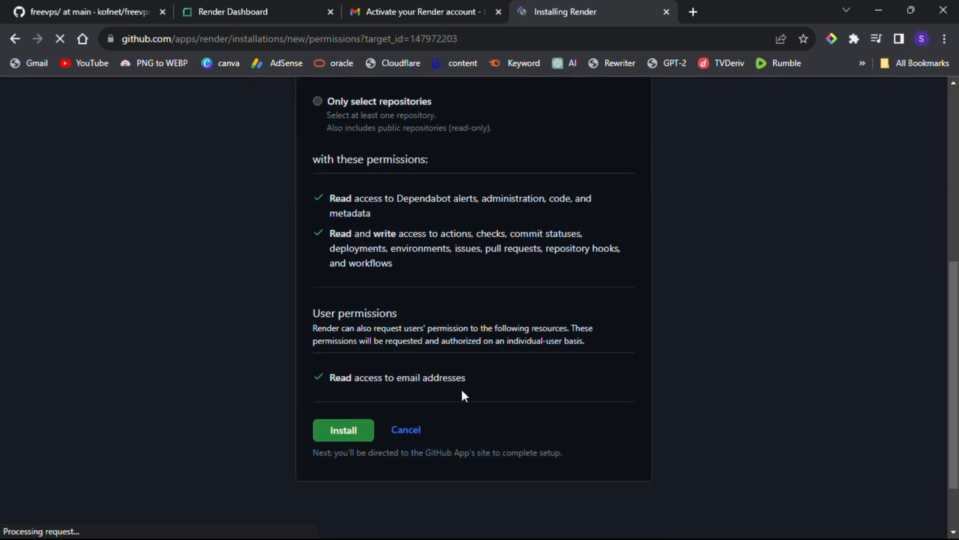
left_click(343, 430)
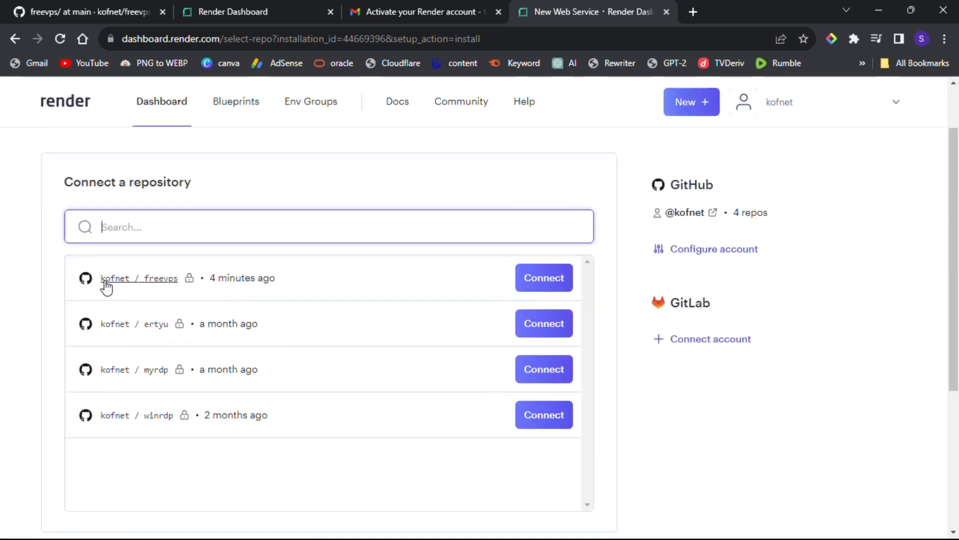
left_click(542, 277)
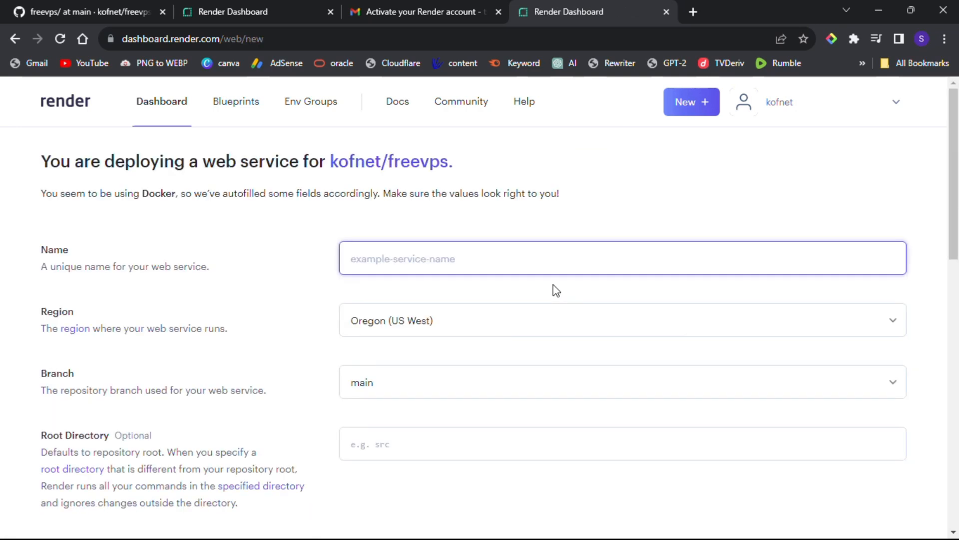
mouse_move(418, 267)
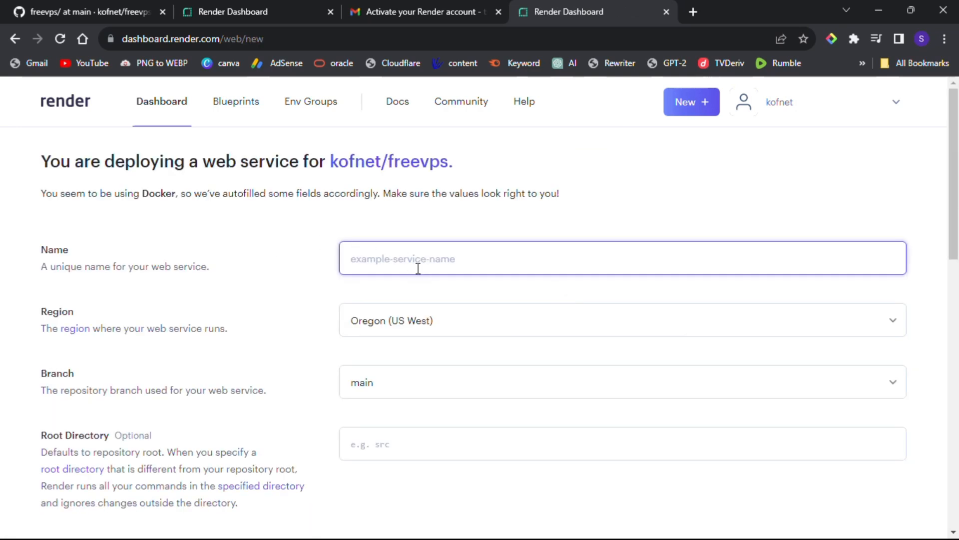
Name the service 'freevps', pick a region, keep Free instance type, and create it.
type("free")
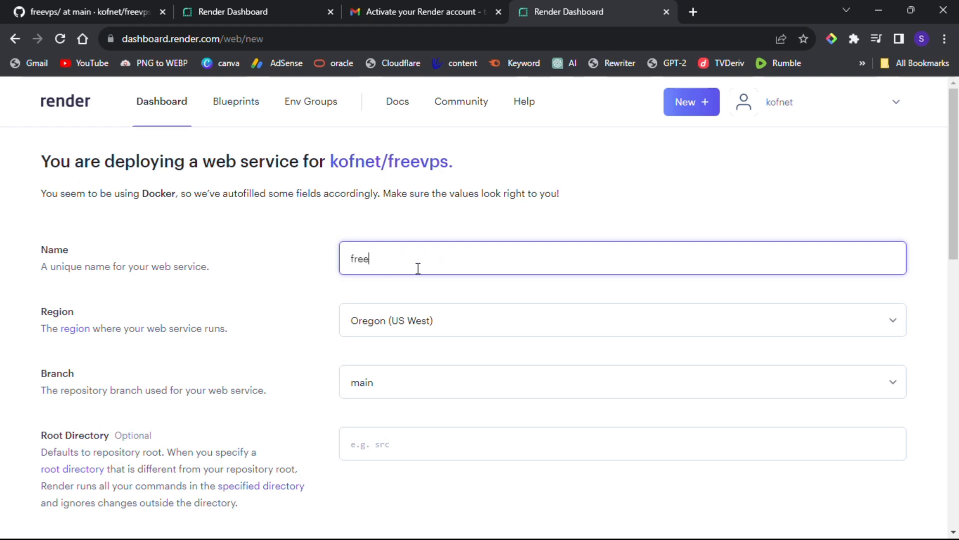
type("vps")
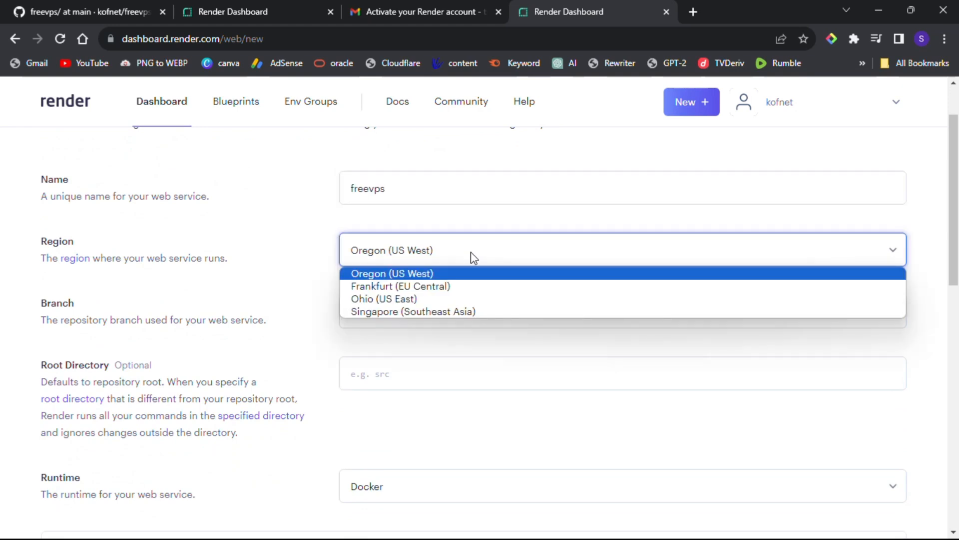
left_click(392, 273)
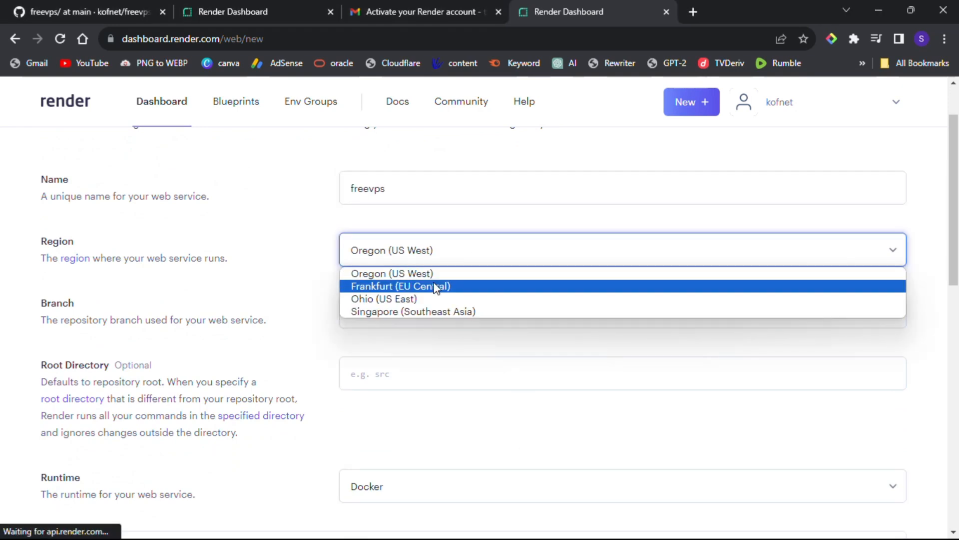
left_click(400, 286)
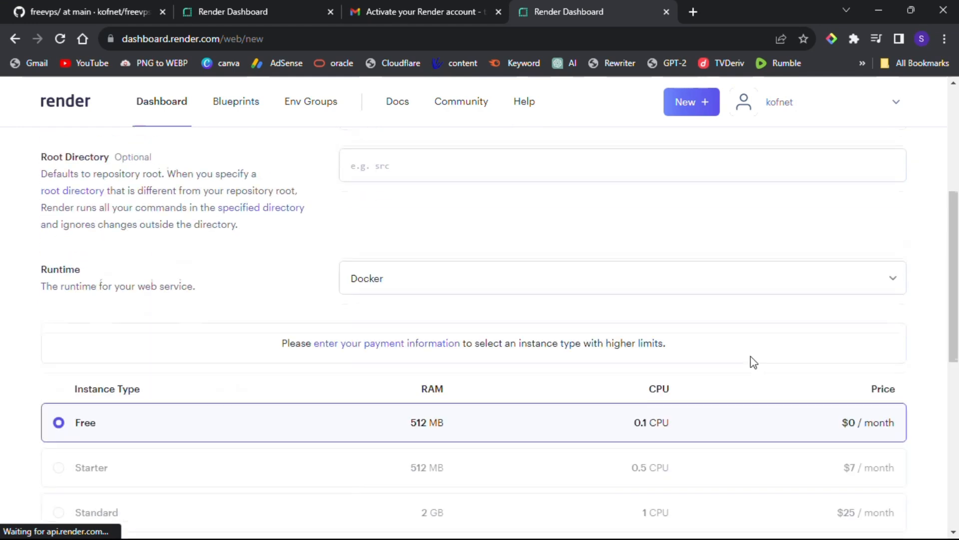
scroll("down", 3)
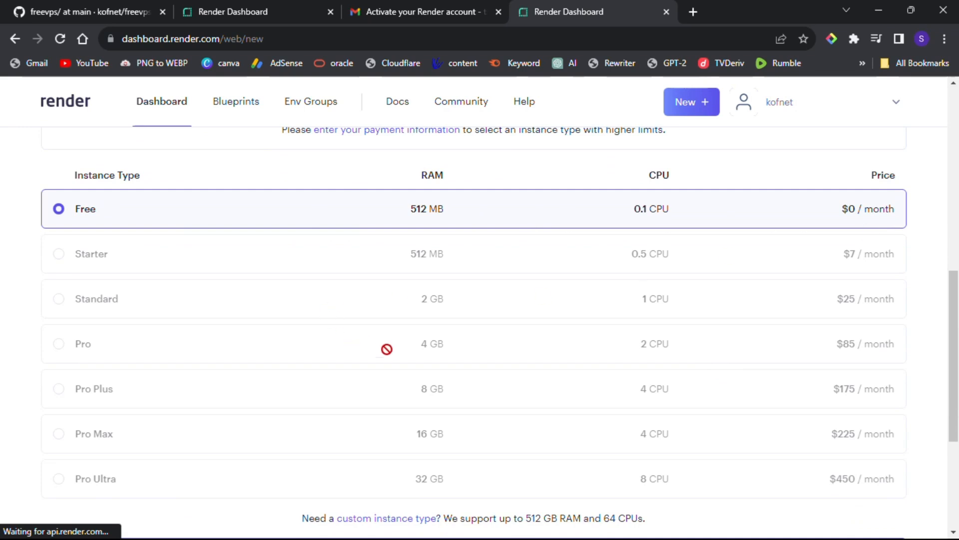
mouse_move(499, 257)
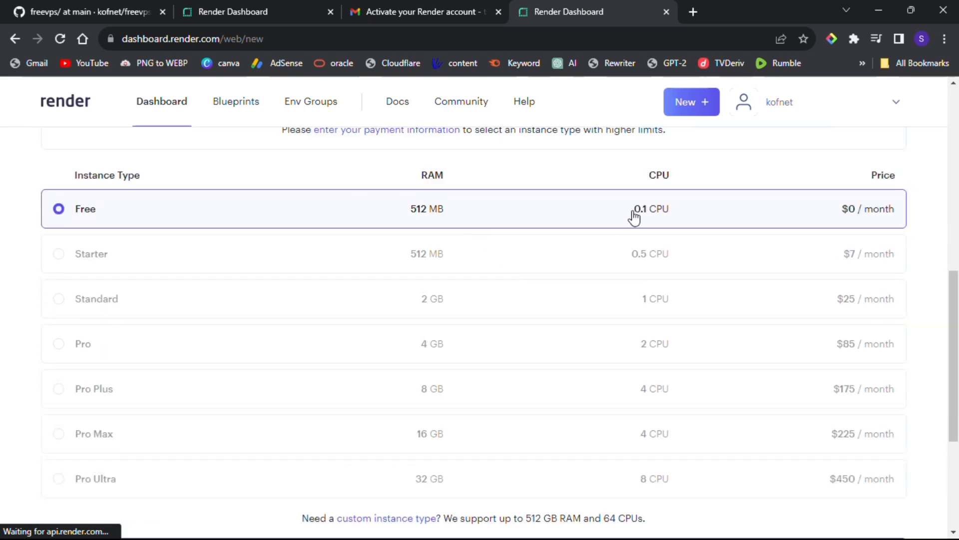
mouse_move(515, 227)
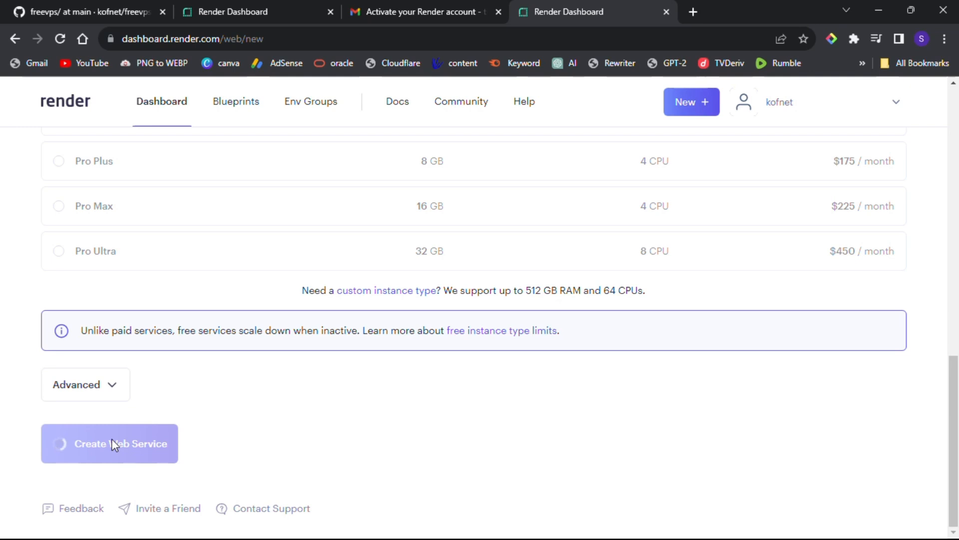
left_click(110, 443)
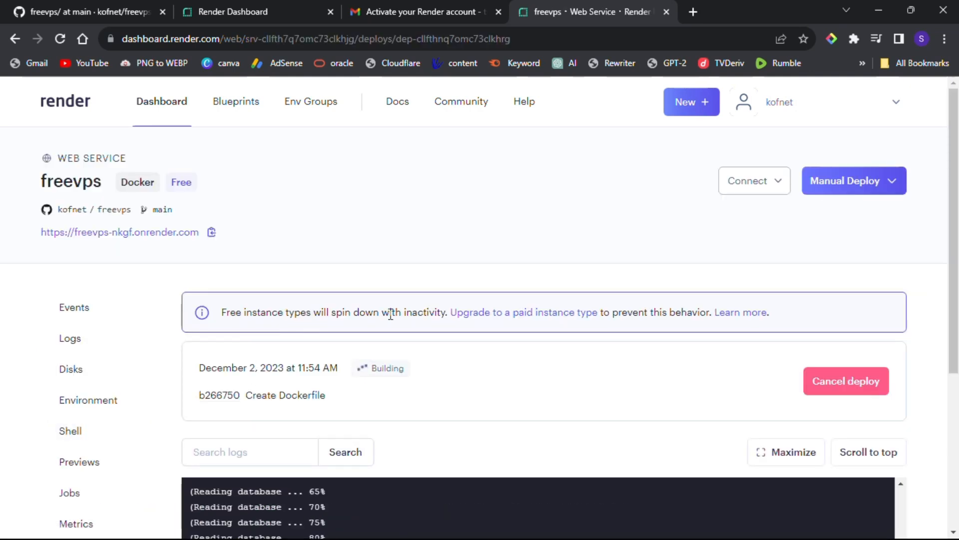
Scroll the freevps deploy logs until 'Your service is live' appears.
scroll("down", 3)
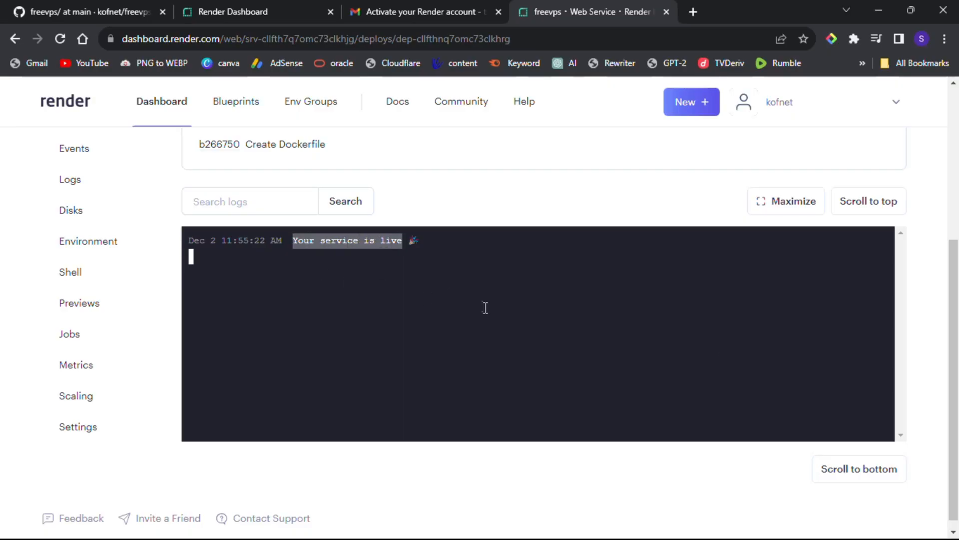
scroll("up", 3)
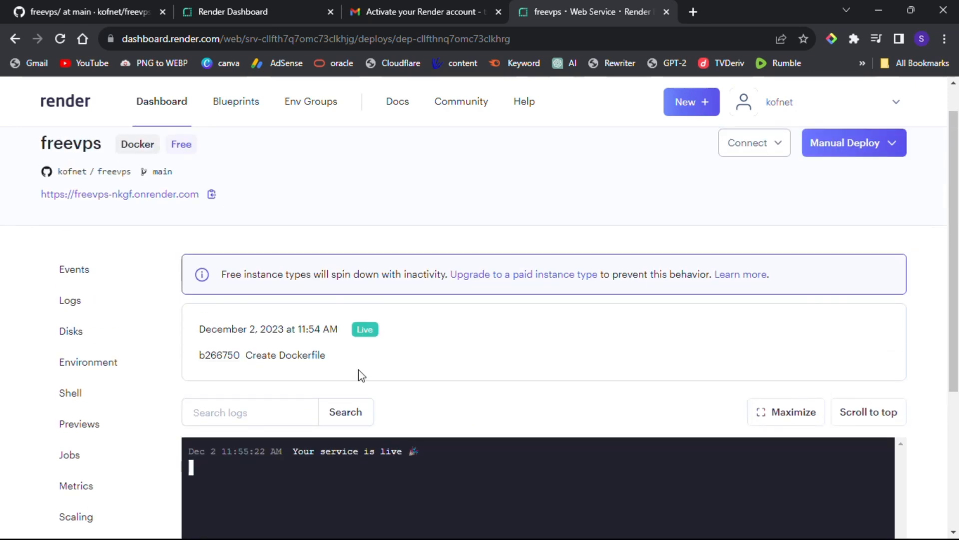
mouse_move(212, 194)
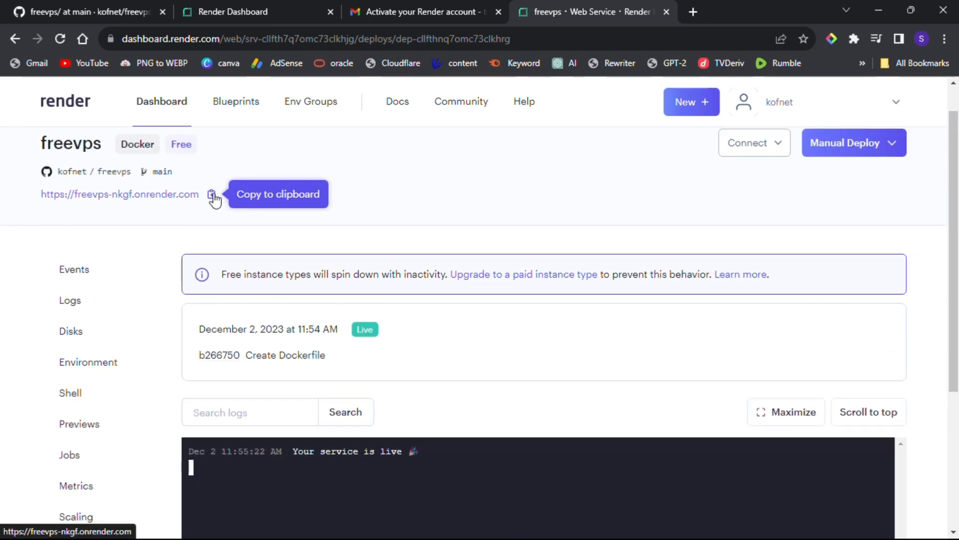
mouse_move(142, 198)
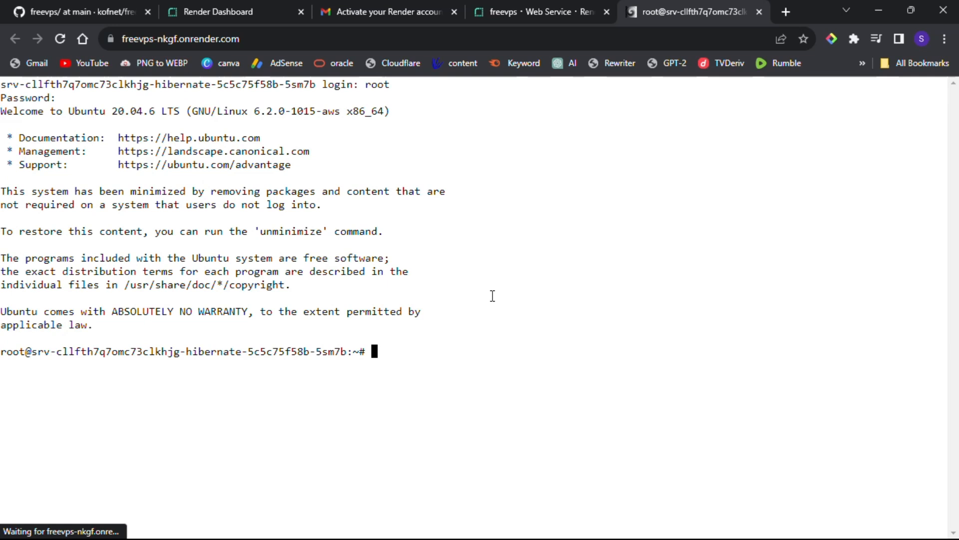
Type 'clear' at the root prompt of the Ubuntu shellinabox terminal.
type("cl")
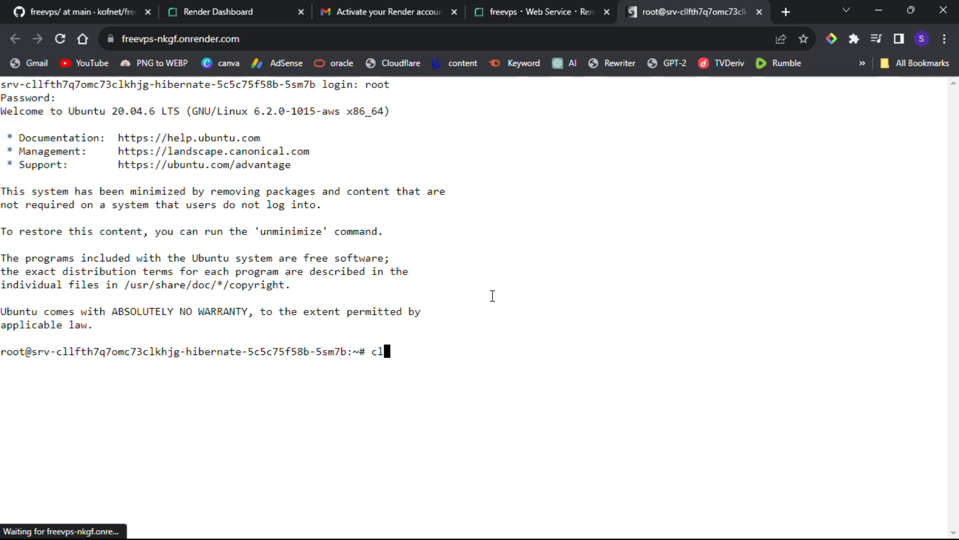
type("ear")
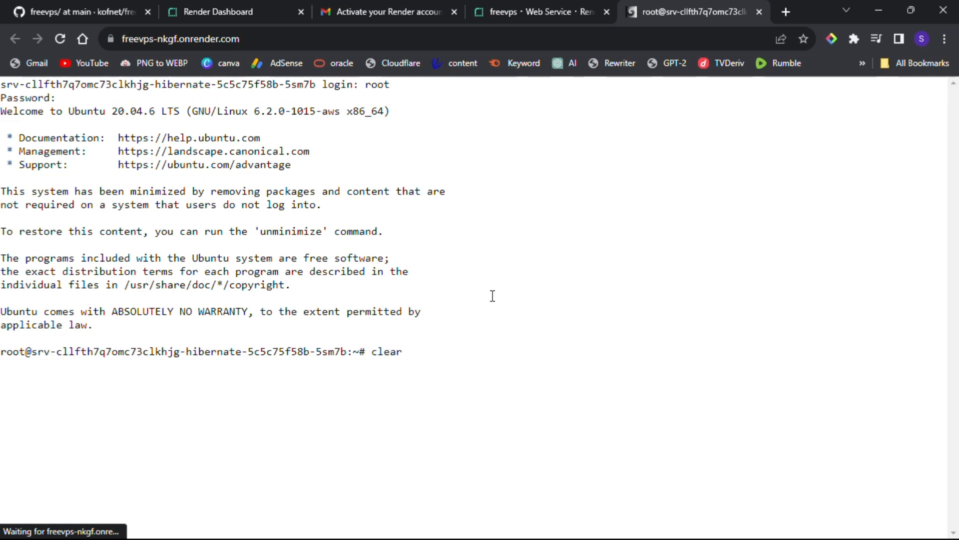